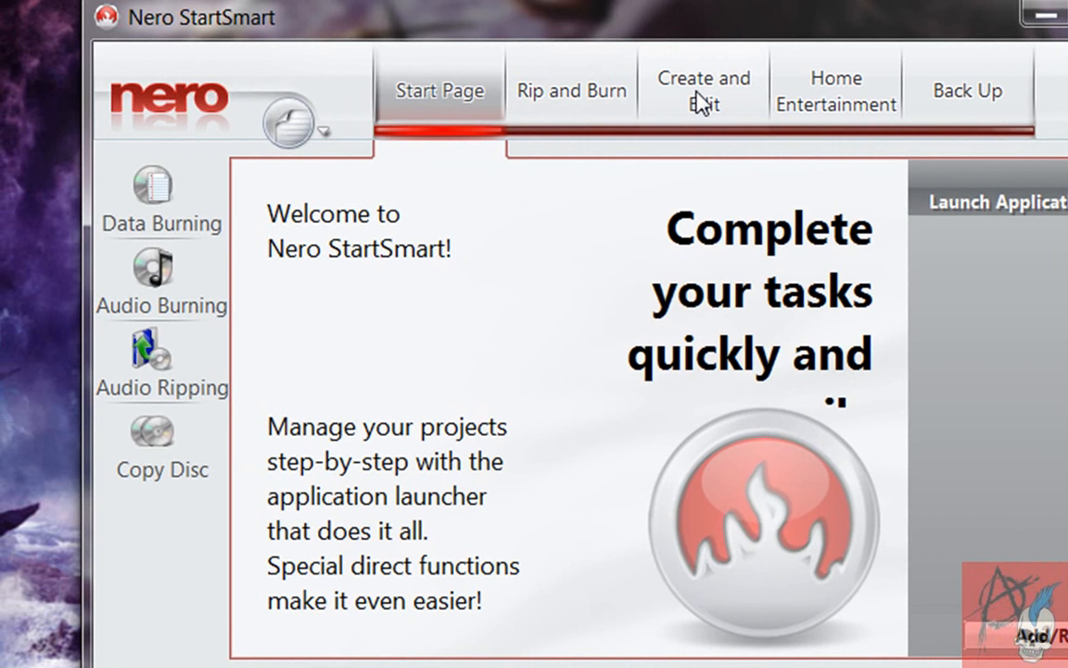
Step: Switch Nero StartSmart to the Create and Edit tasks to launch Nero Vision
click(705, 89)
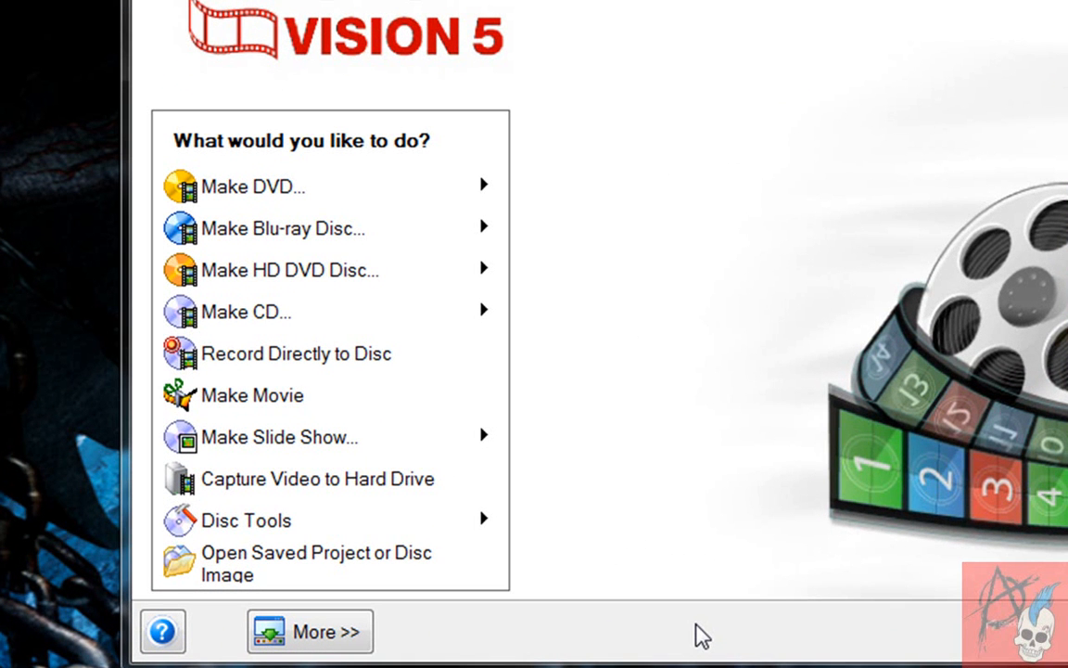
mouse_move(694, 334)
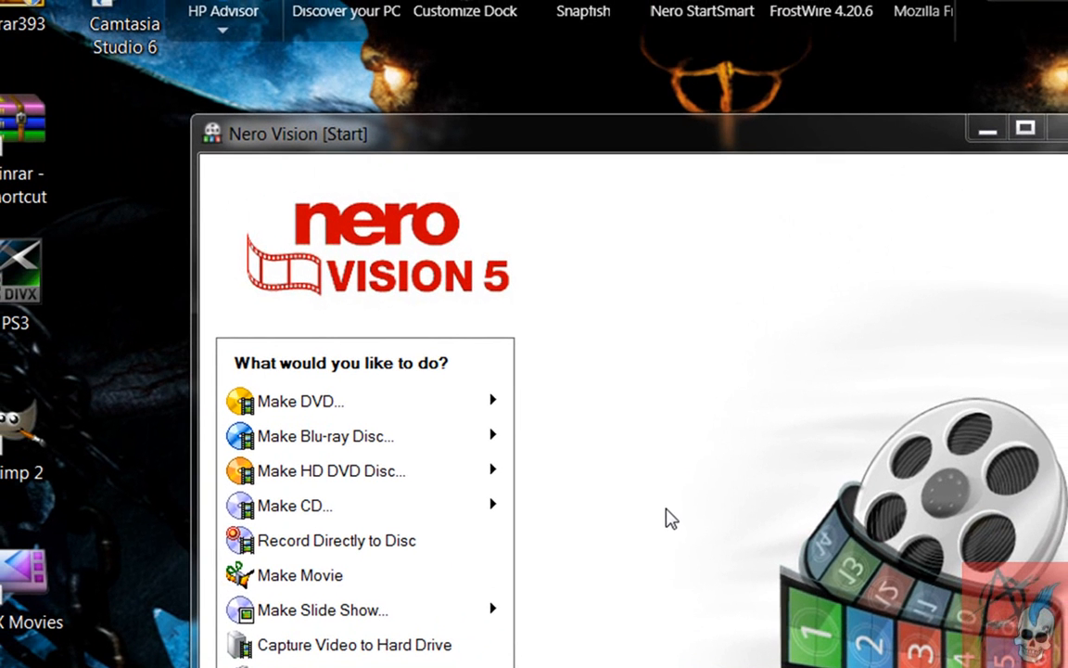
mouse_move(402, 506)
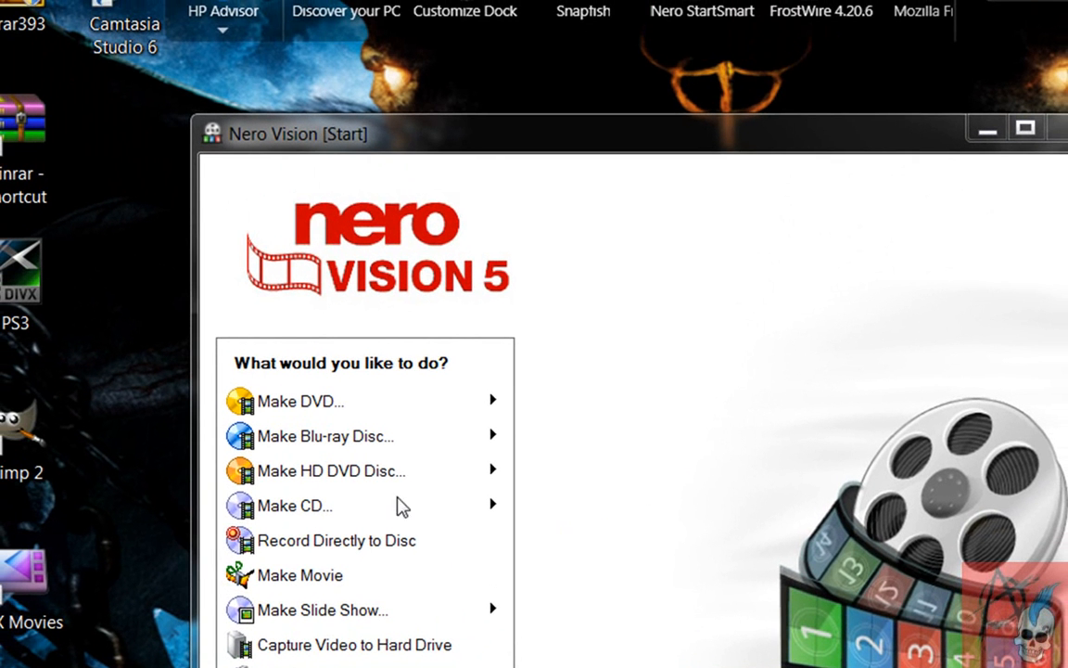
mouse_move(371, 451)
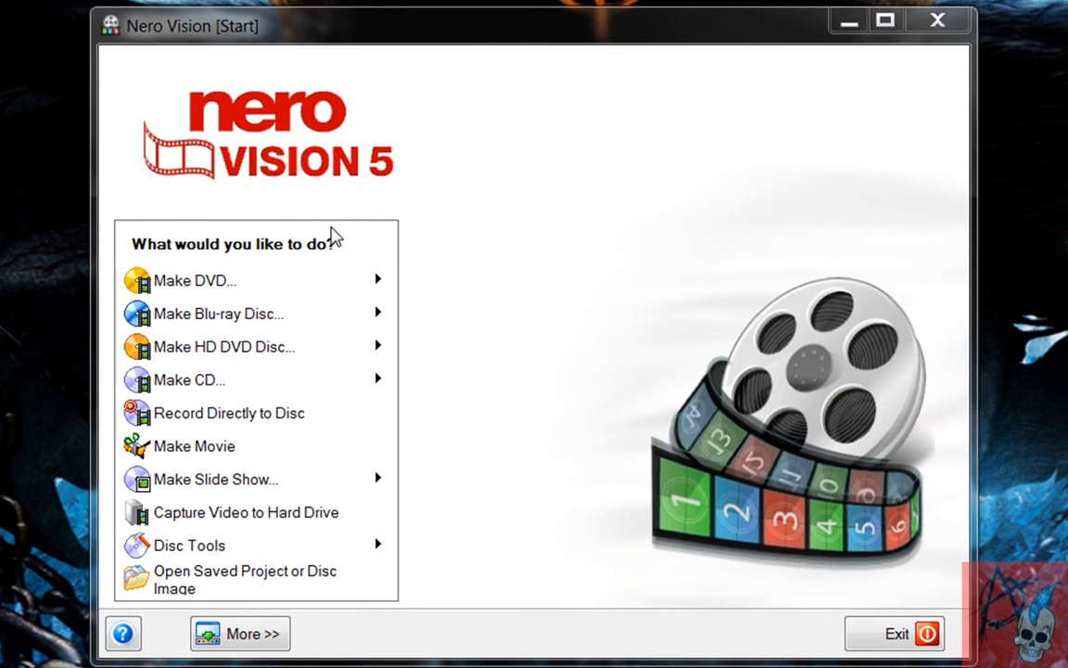
mouse_move(232, 280)
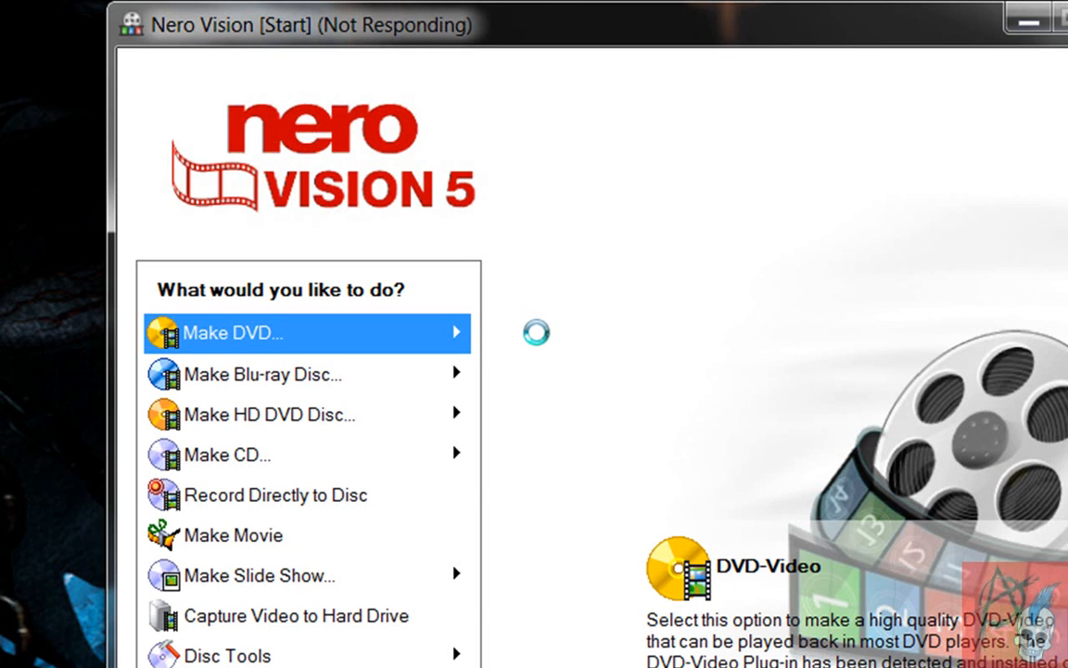
Step: Start a new DVD-Video project from the Make DVD options
click(233, 332)
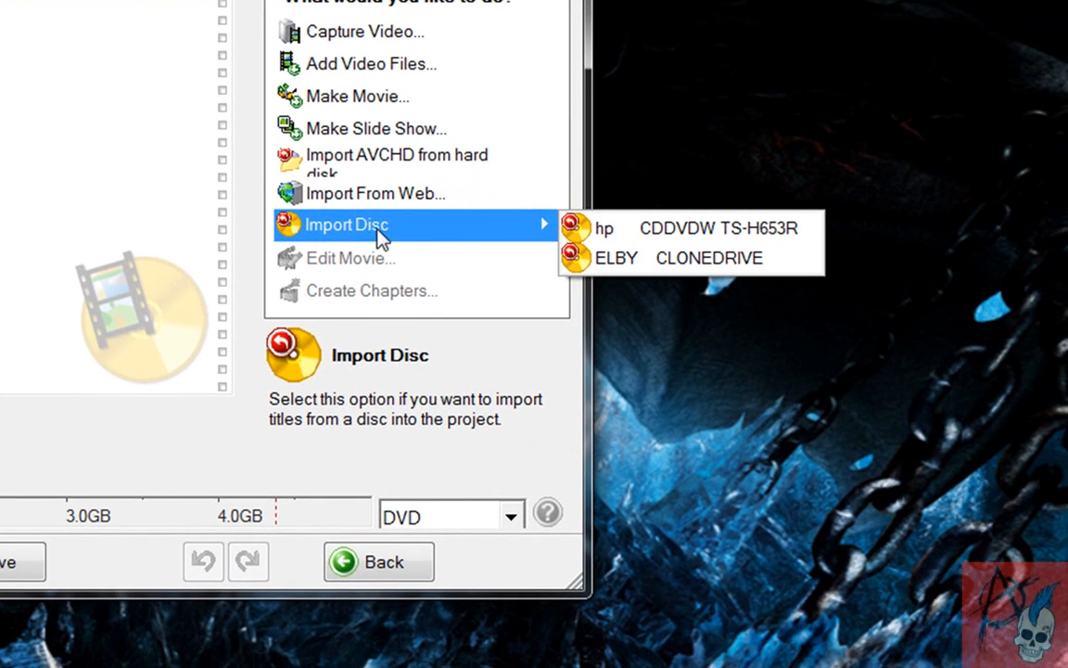
mouse_move(369, 63)
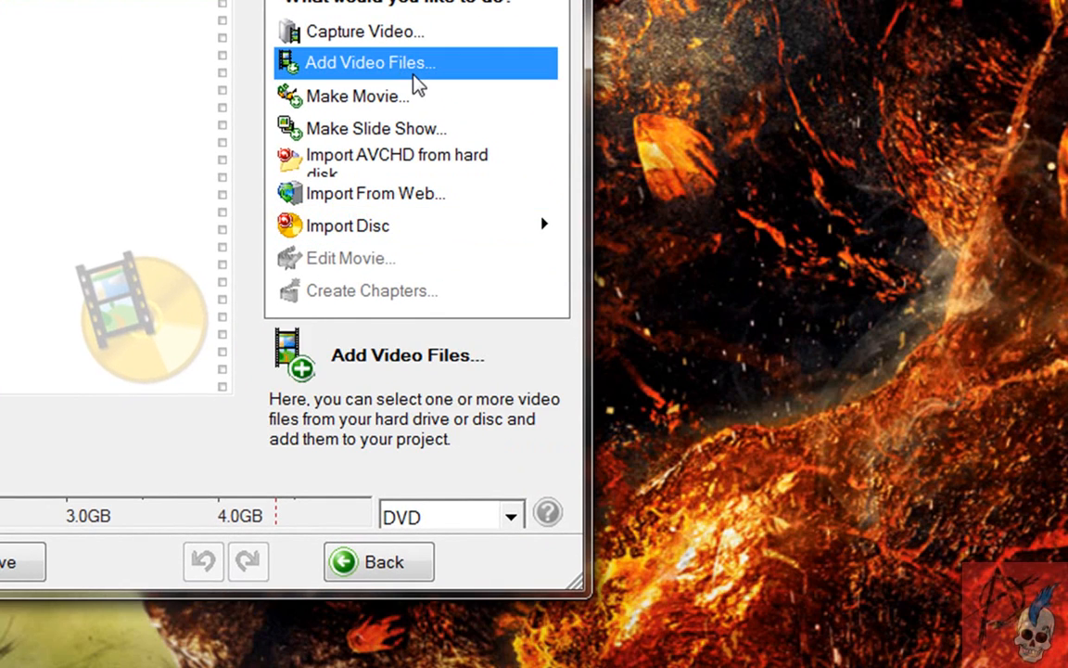
mouse_move(363, 30)
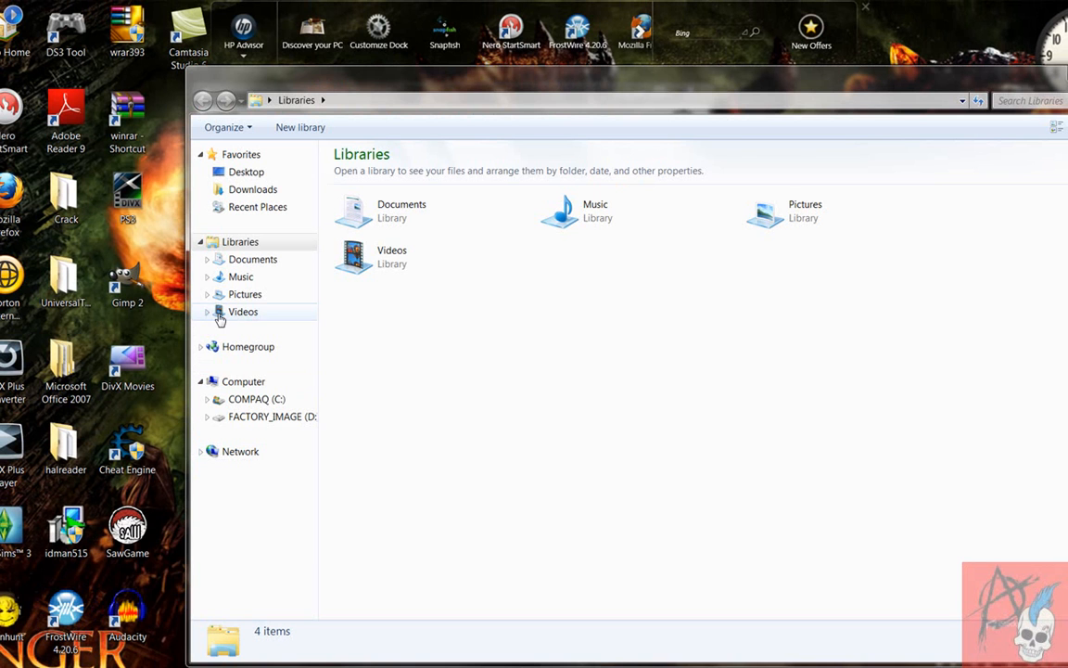
Step: Add the Inferno movie file from the Videos library as title 1 (1h 28m)
click(243, 311)
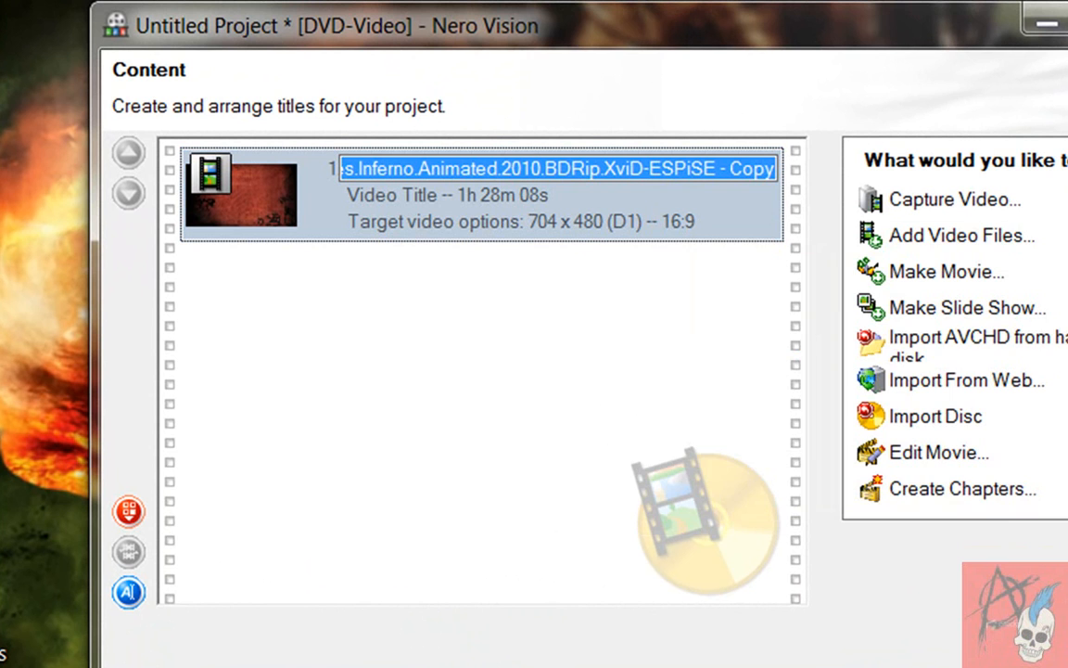
Step: Rename the first title to 'Dantes Inferno'
text(D)
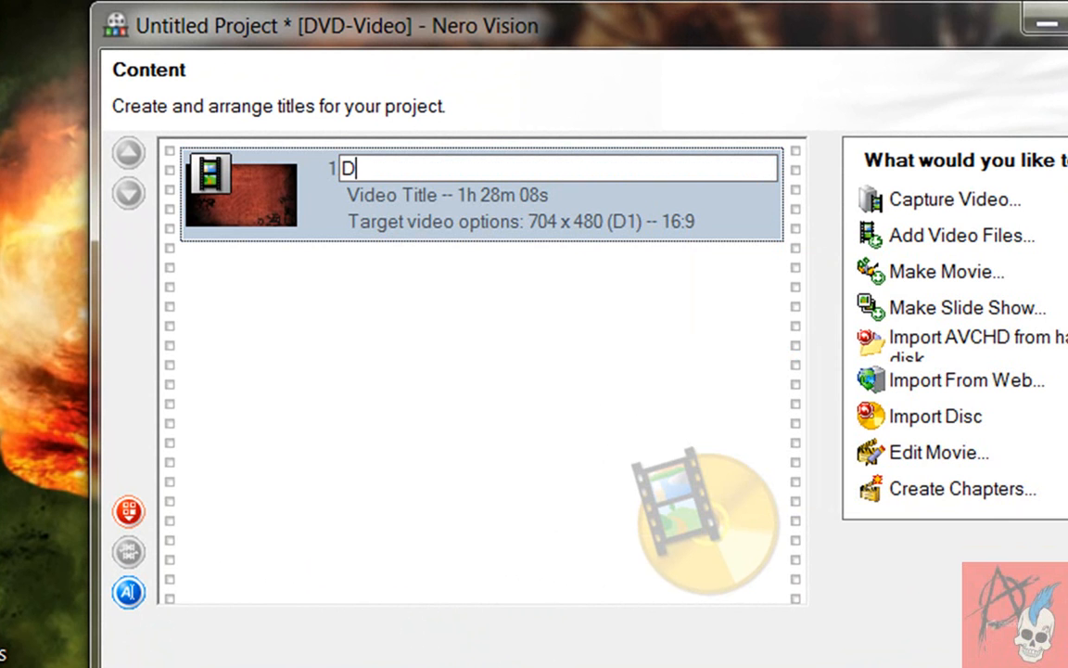
text(an)
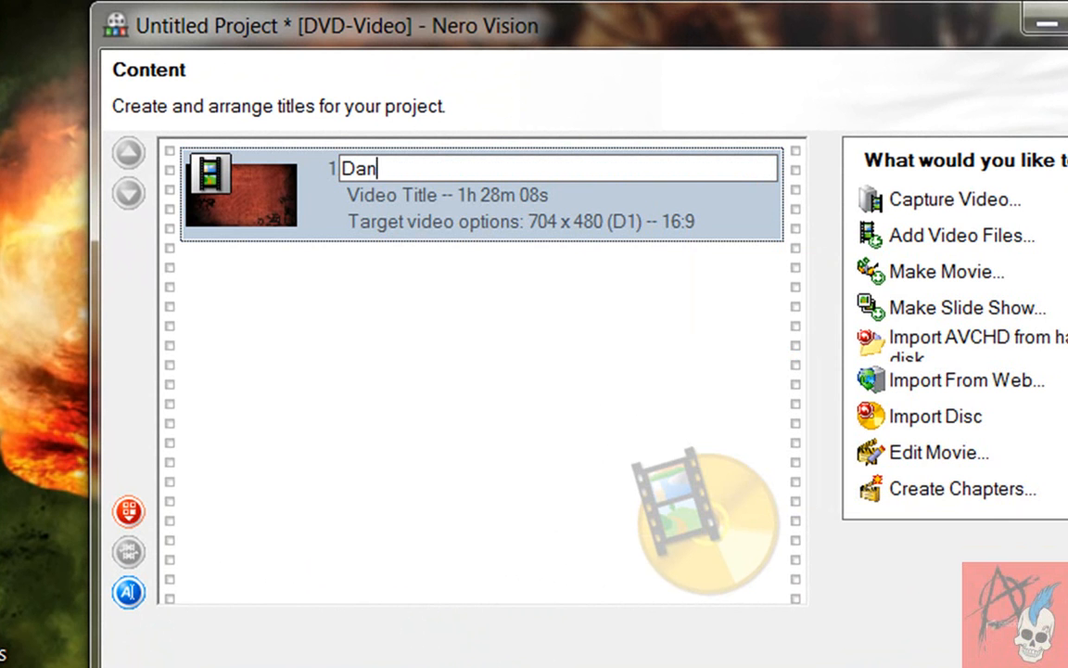
text(tes)
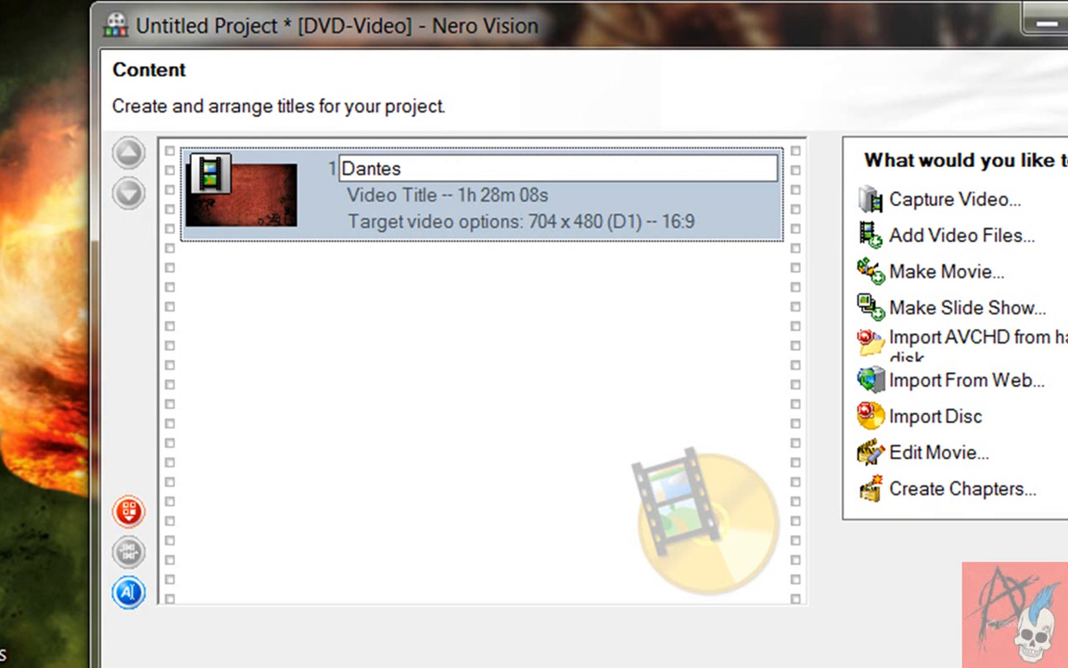
text(" I")
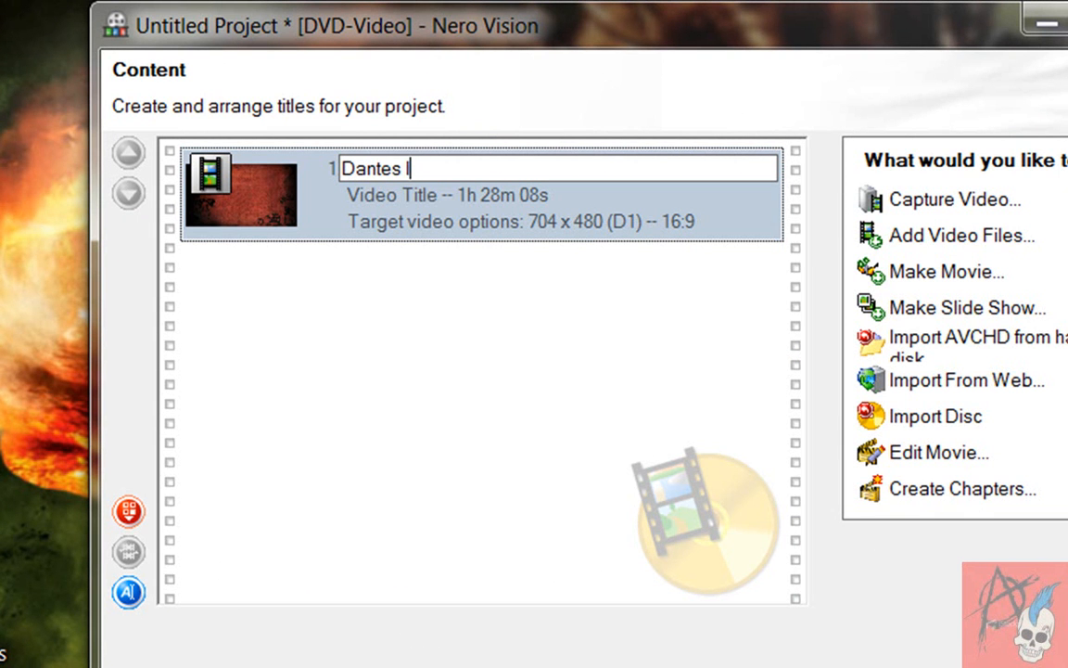
text(nfer)
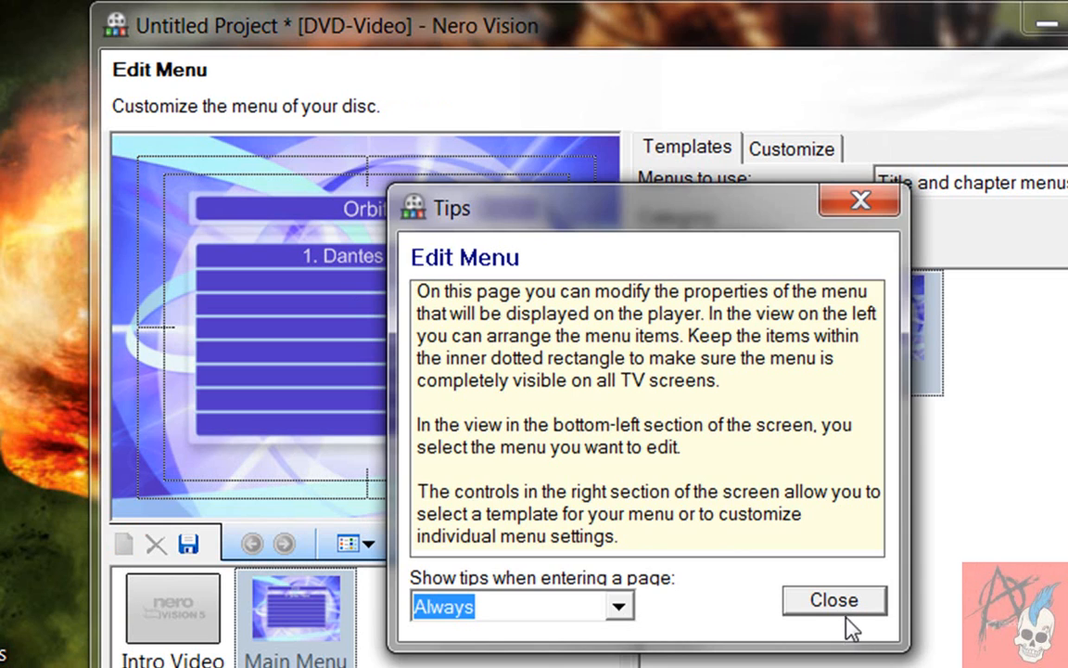
Step: Dismiss the tips and show the Orbit menu's Customize settings
click(833, 600)
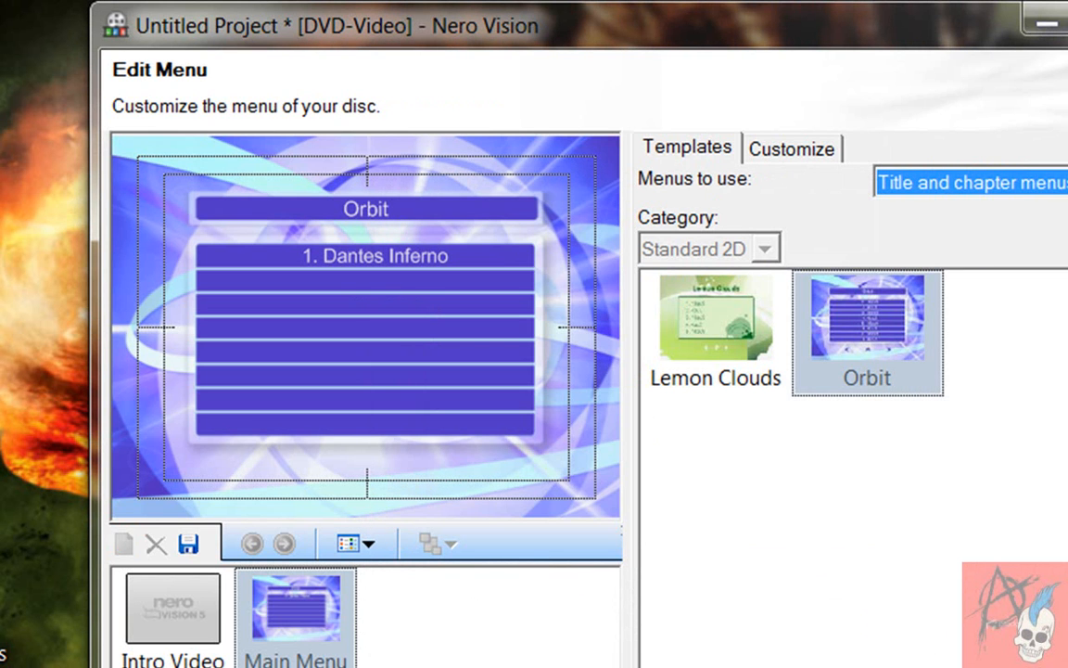
click(790, 148)
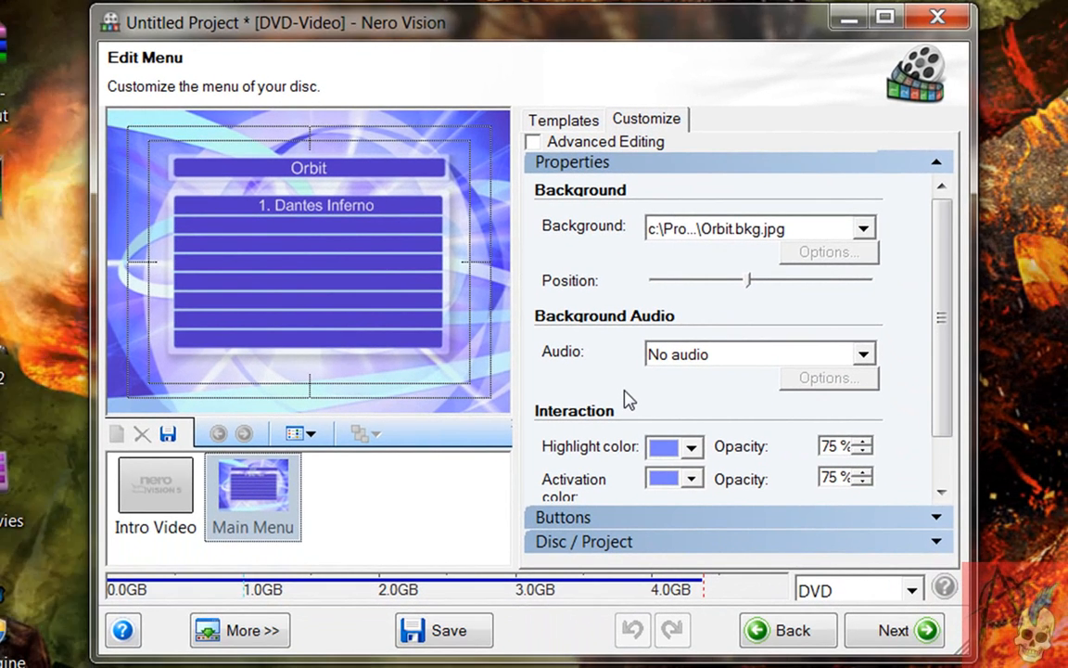
Step: Keep the disc without an intro video and review the main menu's interaction settings
click(864, 229)
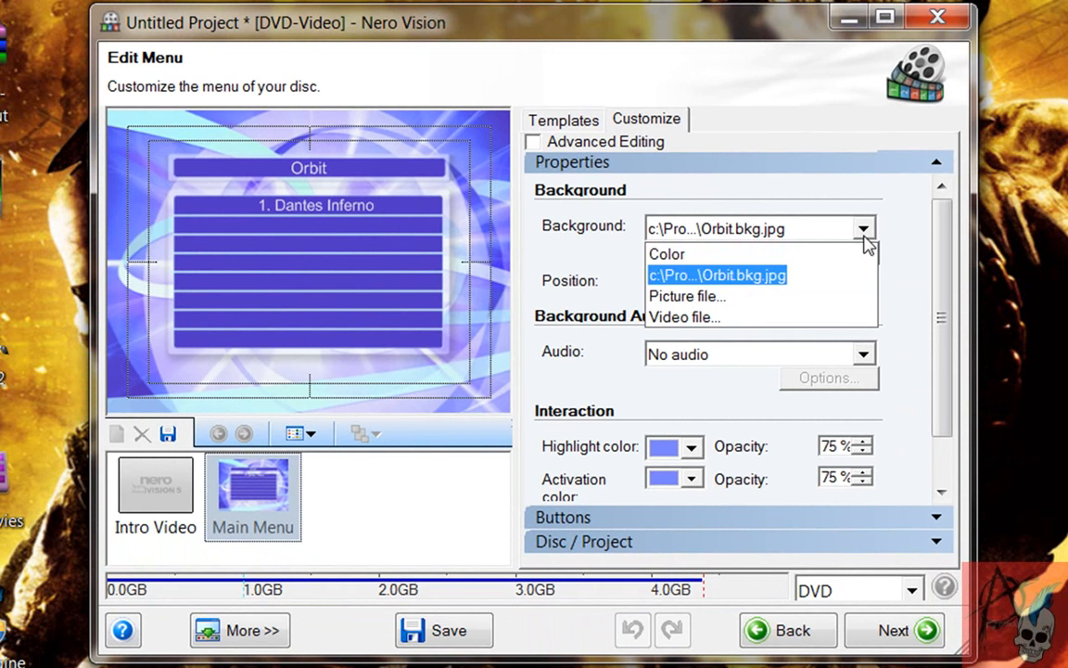
mouse_move(682, 316)
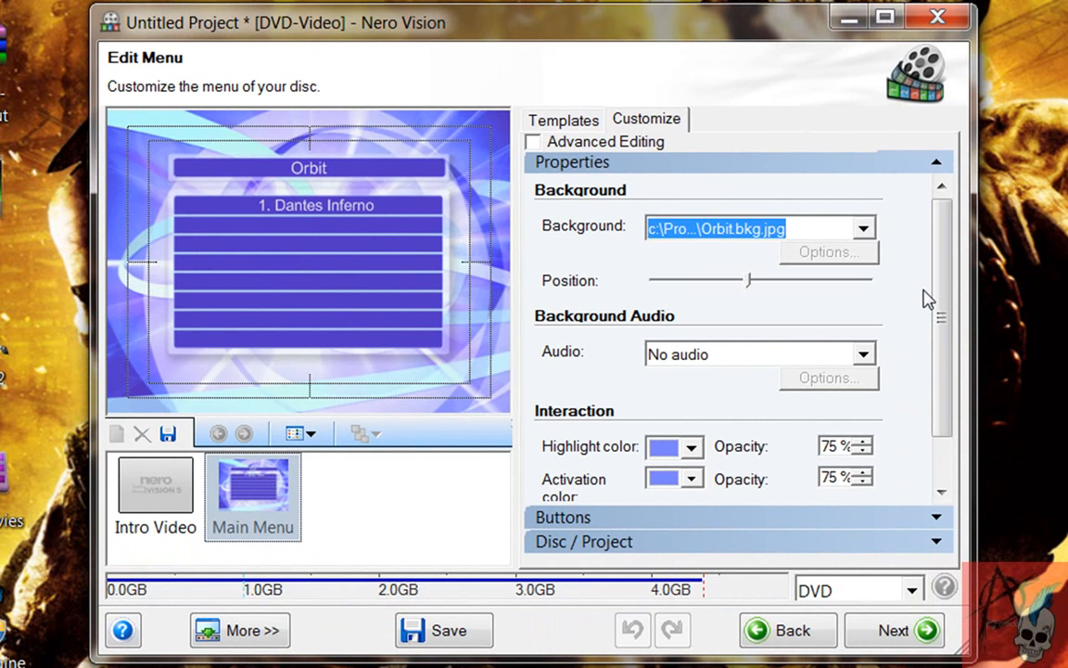
mouse_move(931, 388)
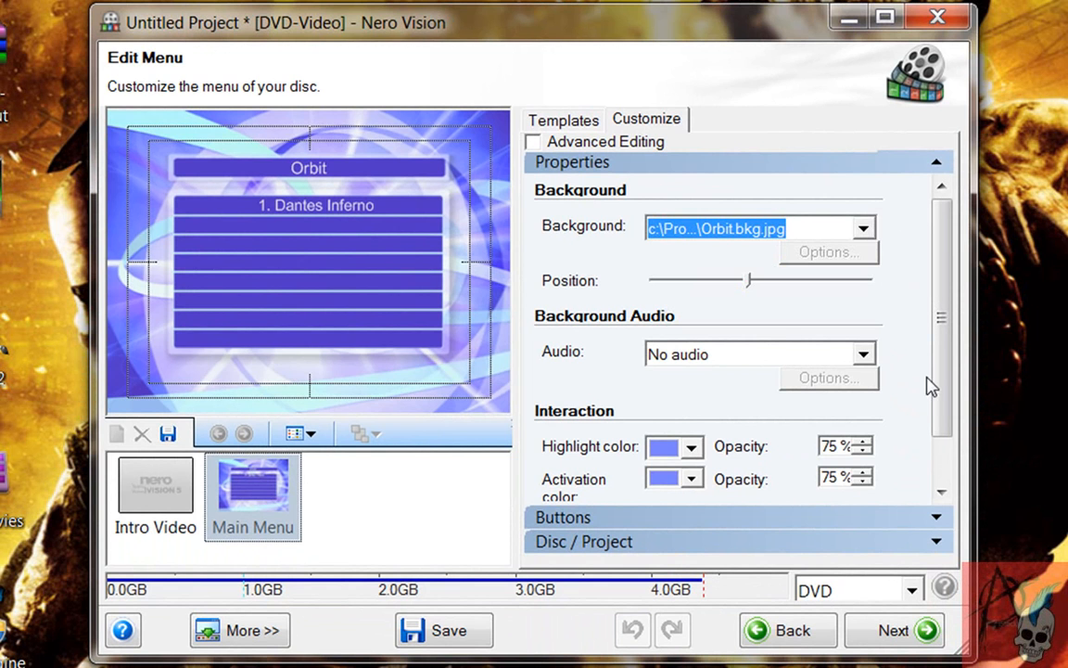
click(156, 485)
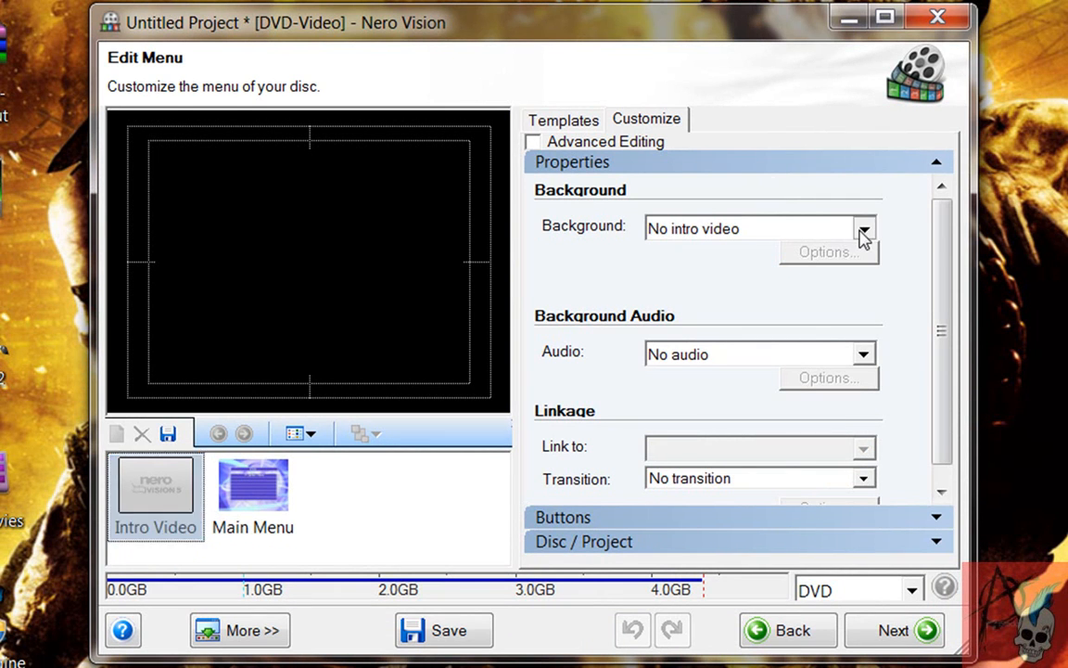
click(865, 228)
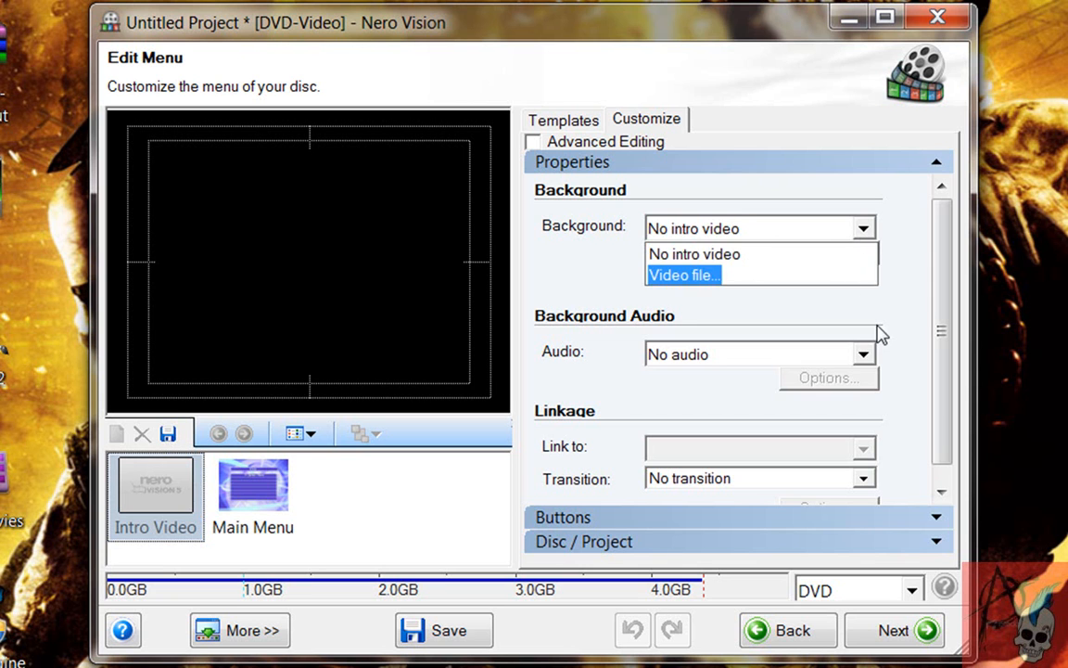
click(252, 497)
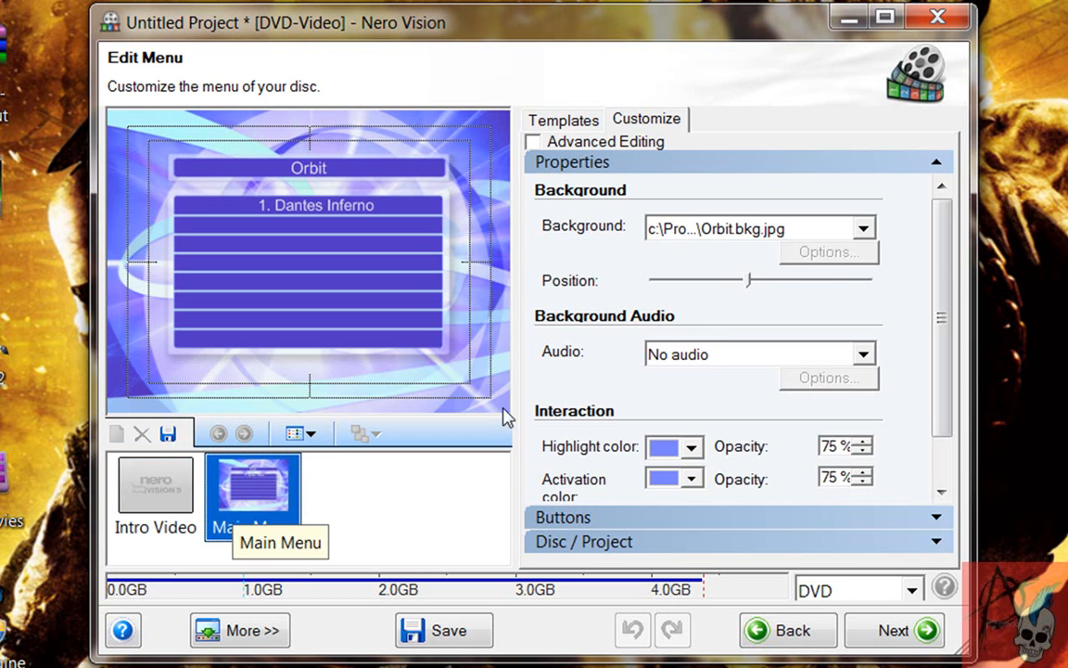
scroll(down, 3)
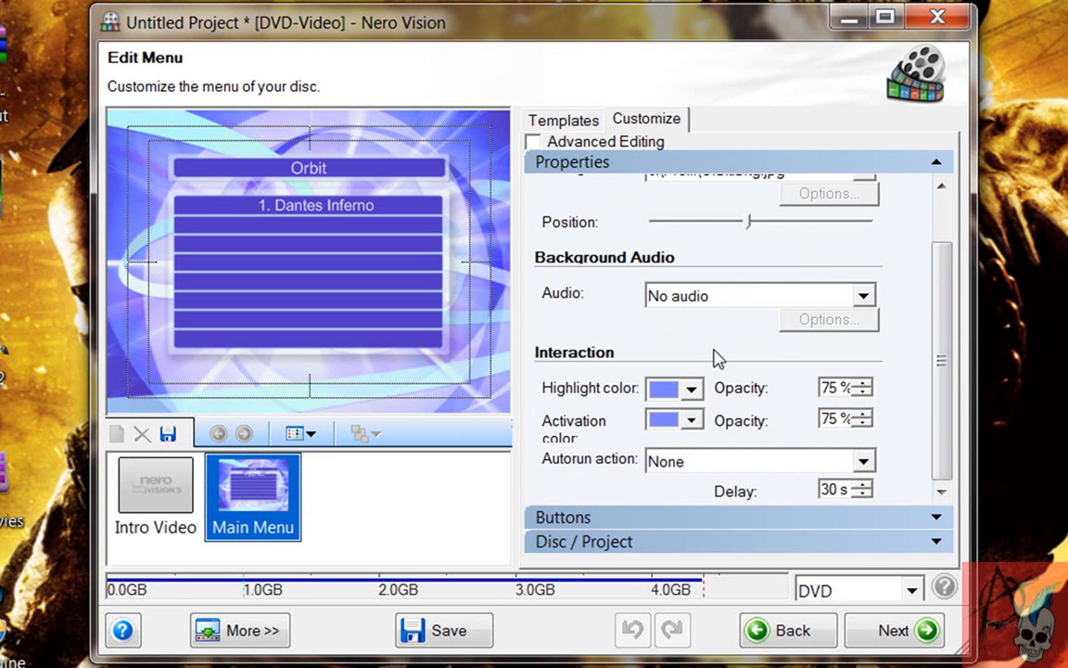
mouse_move(857, 412)
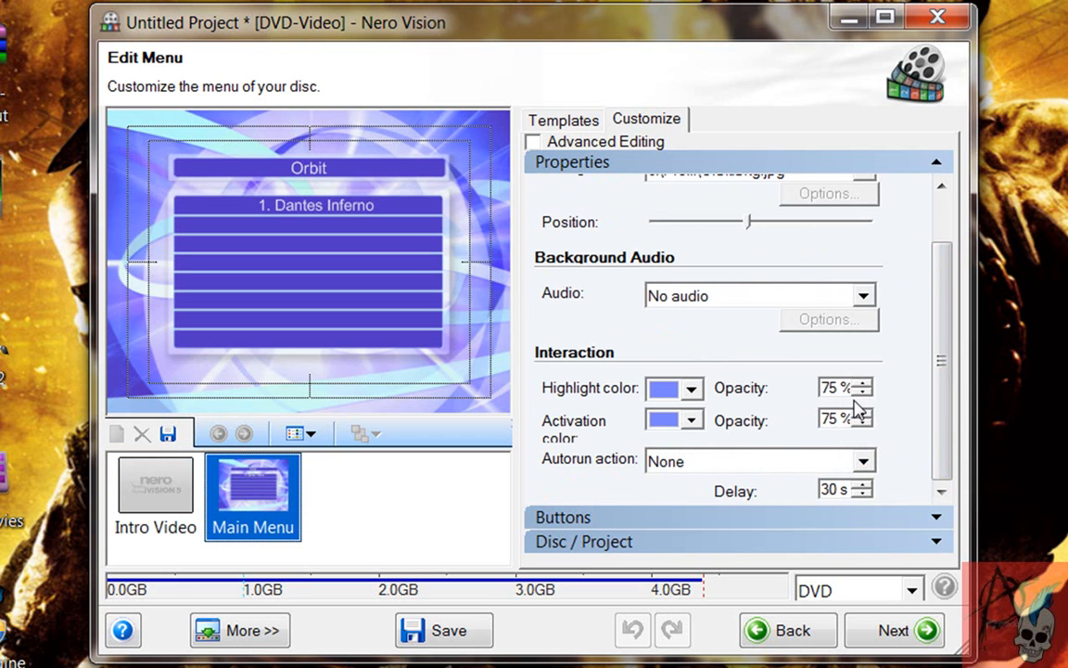
mouse_move(850, 631)
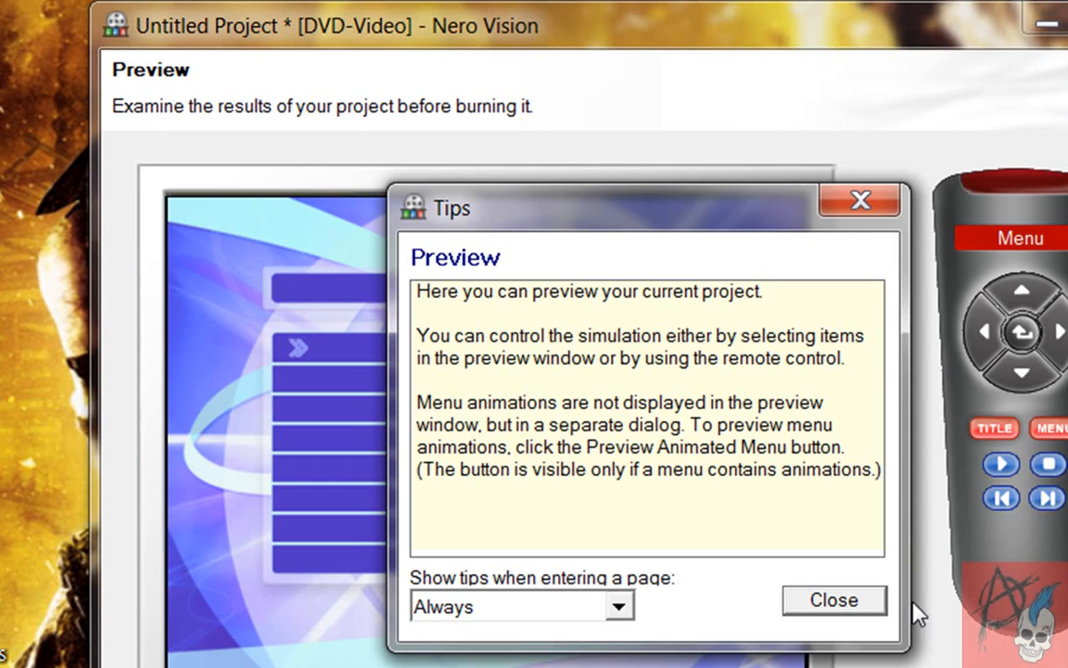
Step: Dismiss the tips and play the Orbit menu preview with Dantes Inferno
click(833, 599)
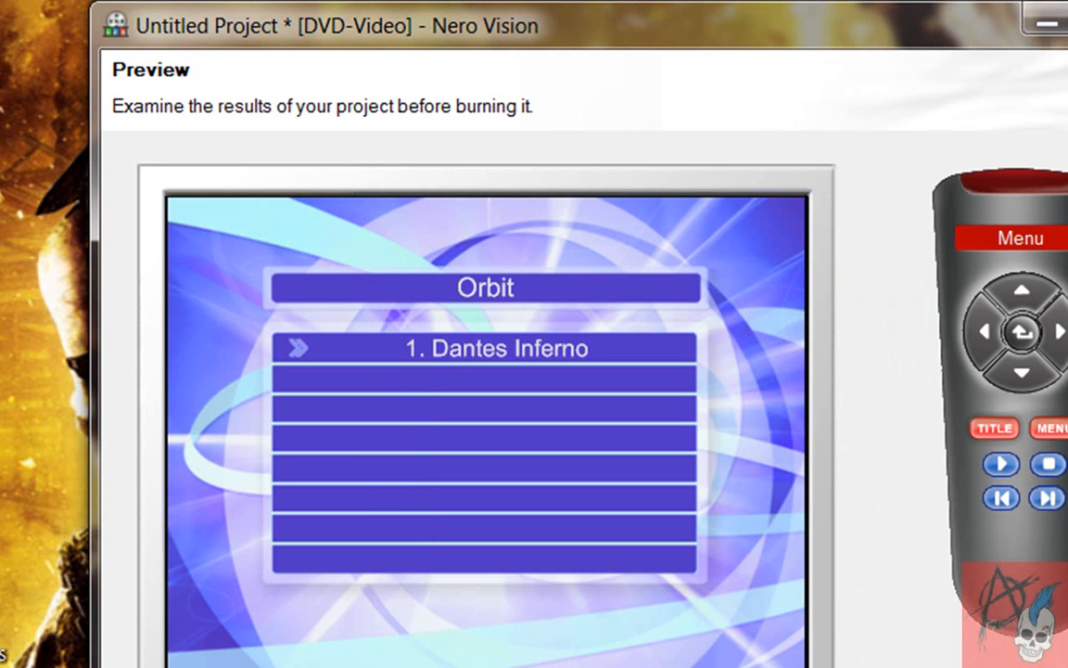
mouse_move(872, 270)
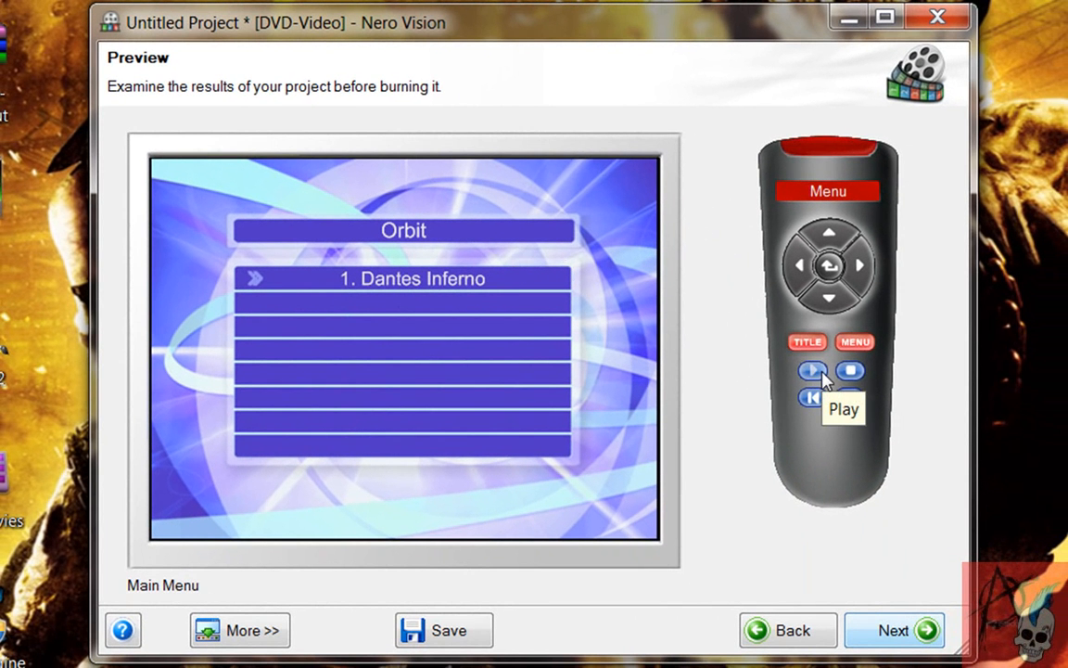
click(812, 371)
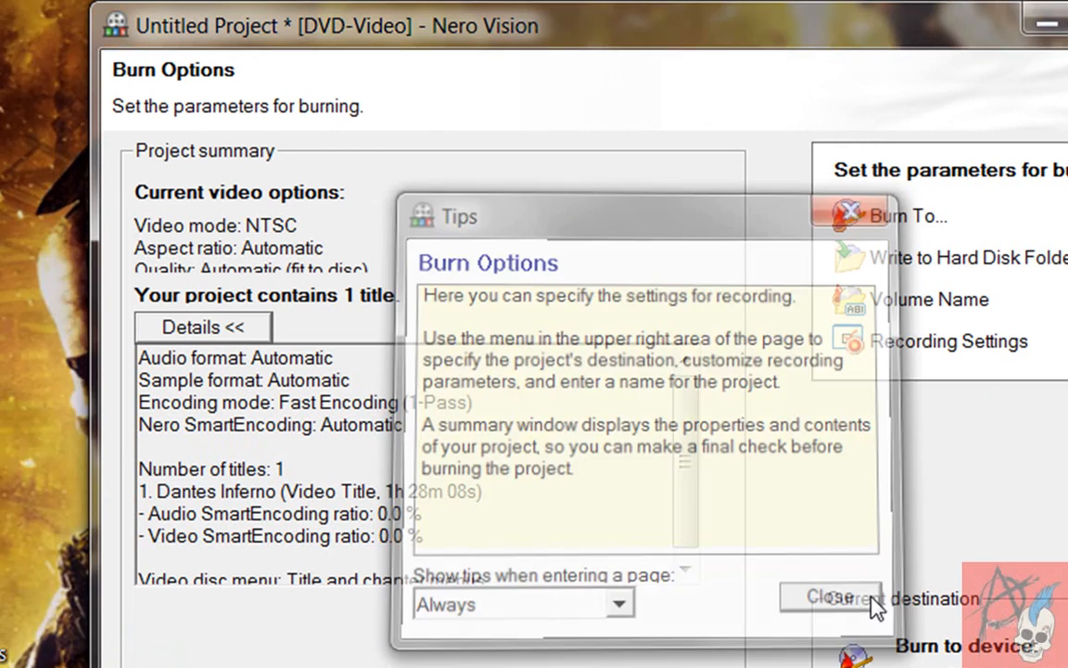
Step: Dismiss the tips, review the 4.37 of 4.38 GB burn summary, and minimize Nero Vision
click(827, 597)
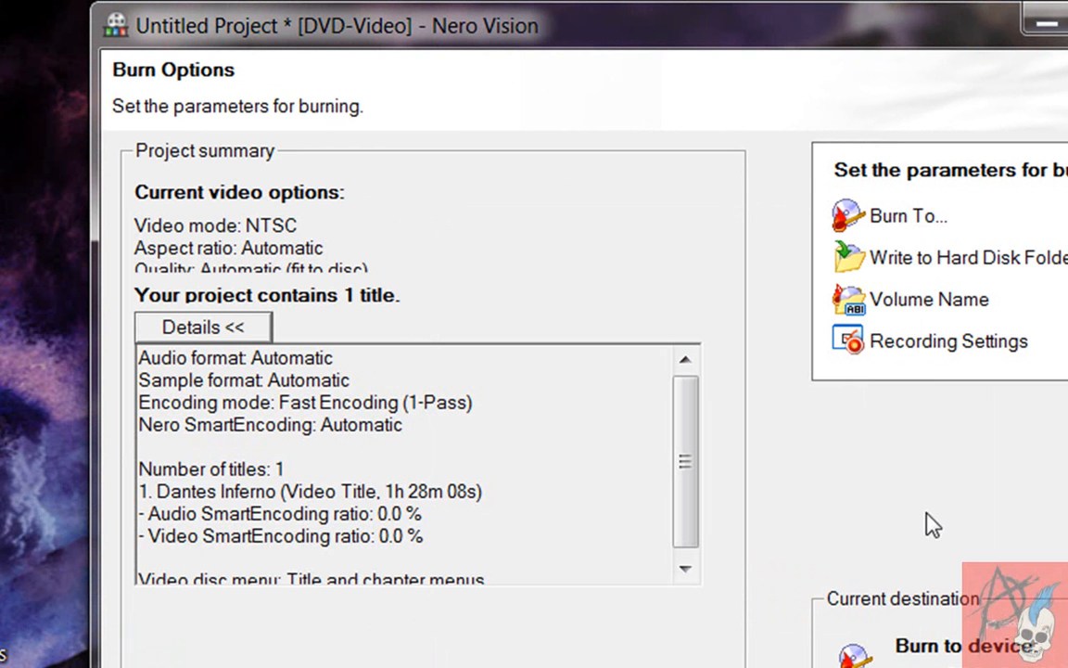
mouse_move(517, 44)
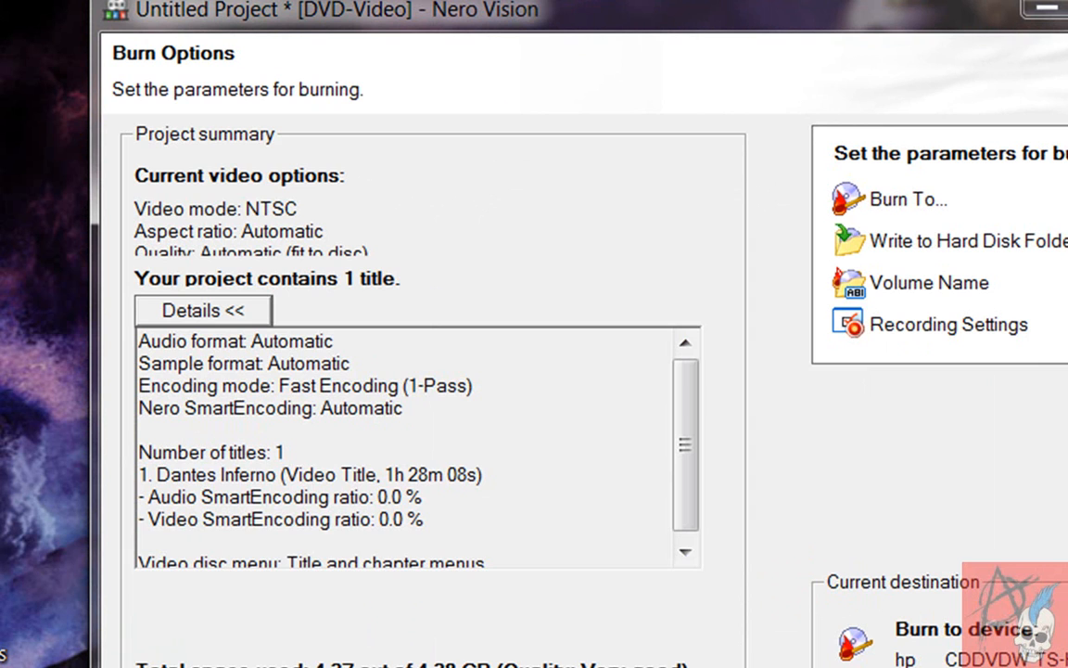
mouse_move(1056, 608)
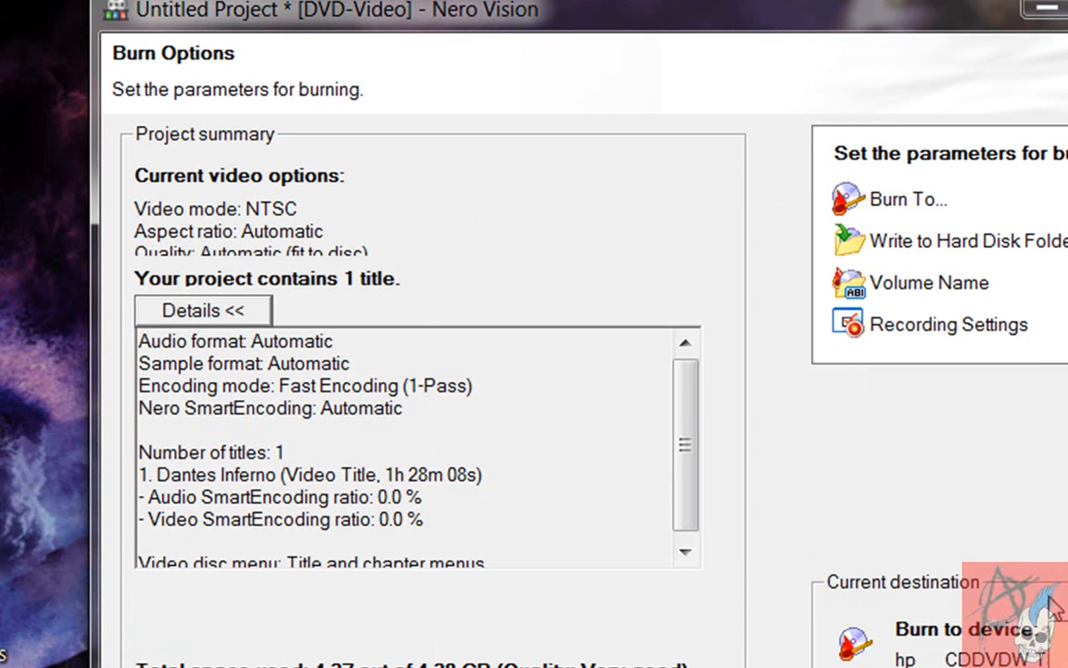
mouse_move(838, 508)
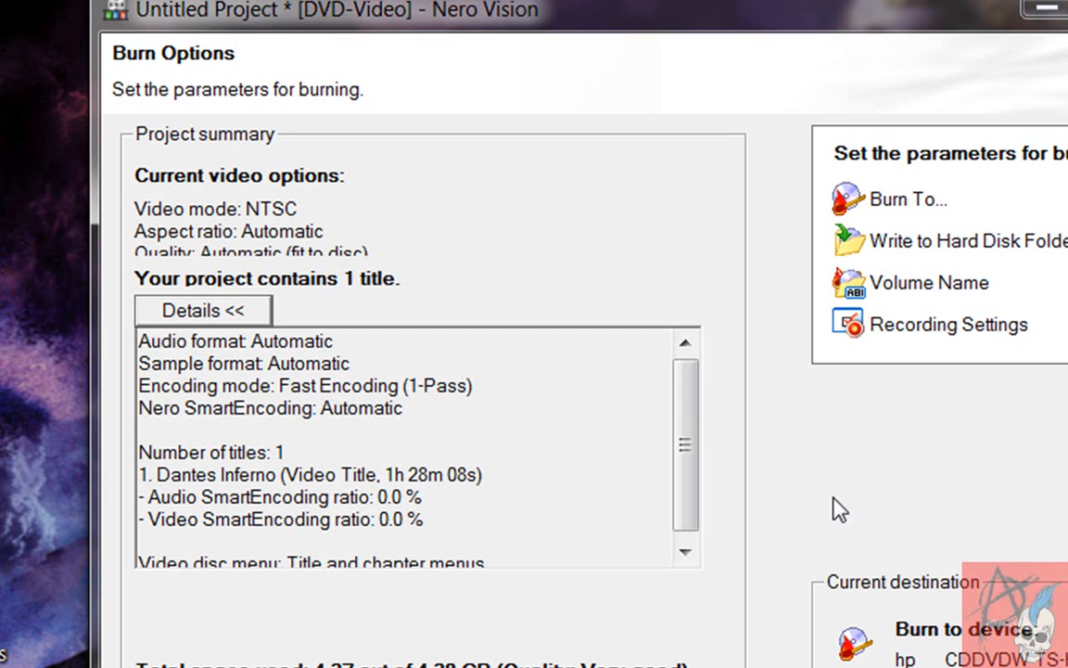
mouse_move(404, 492)
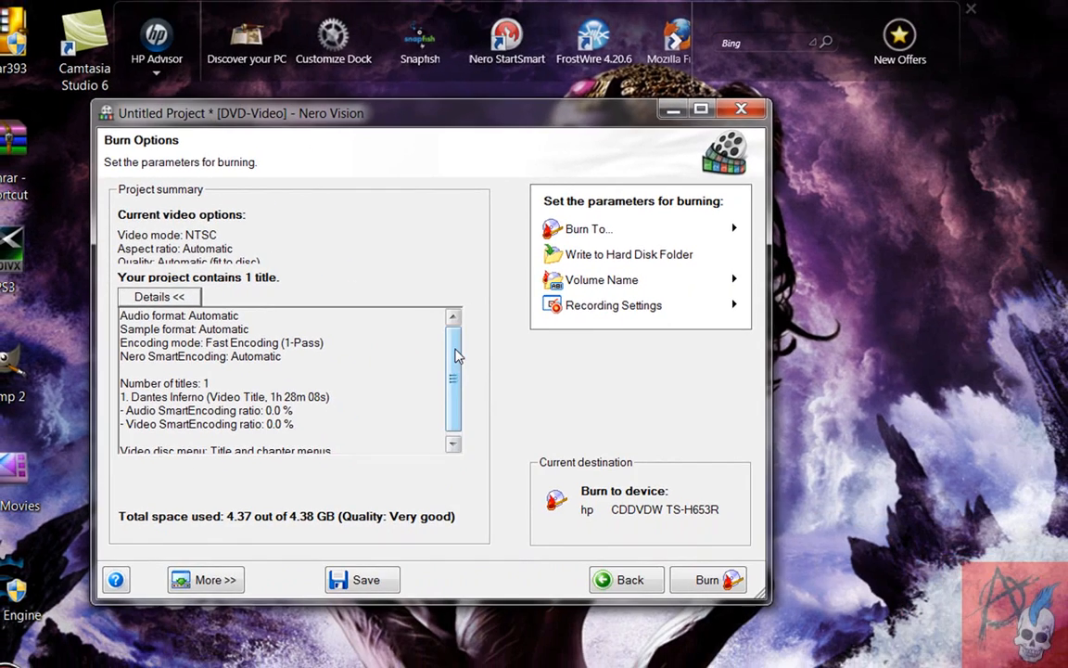
mouse_move(593, 464)
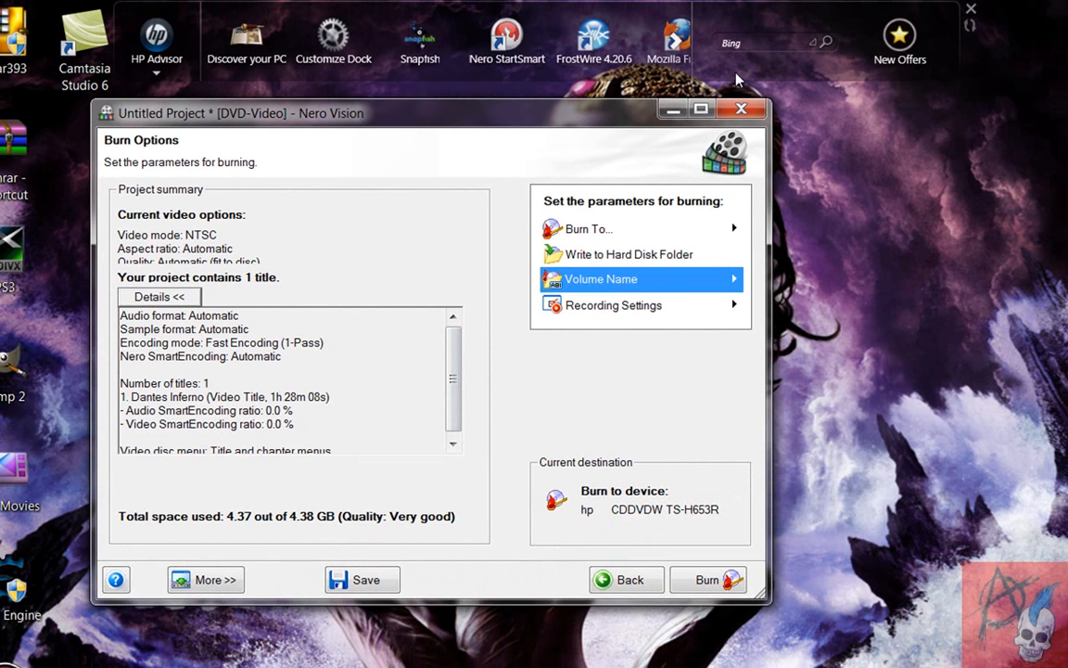
click(742, 107)
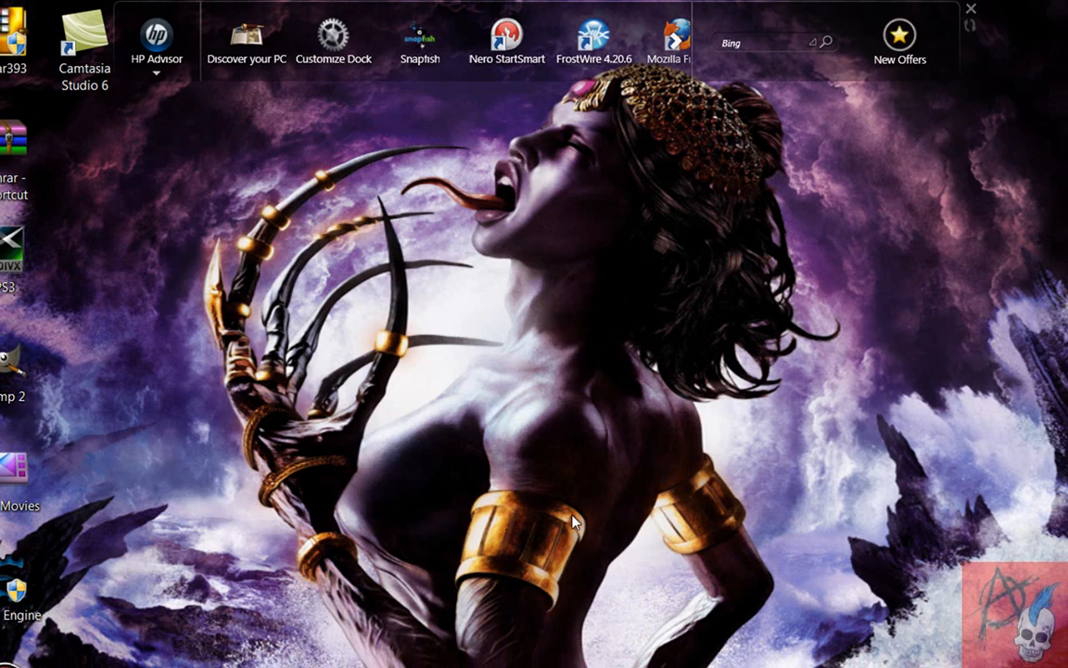